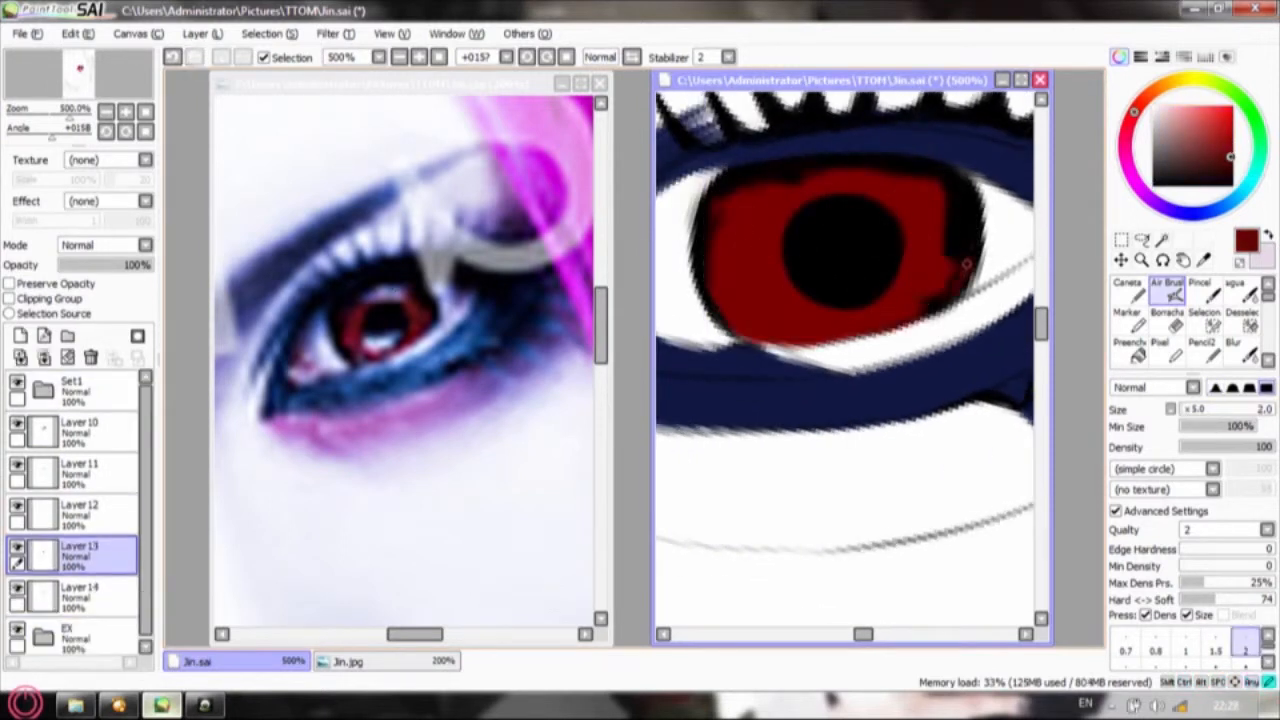
Airbrush white highlights onto the red iris on a new layer and blend them with the Water brush
left_click_drag(965, 262, 728, 190)
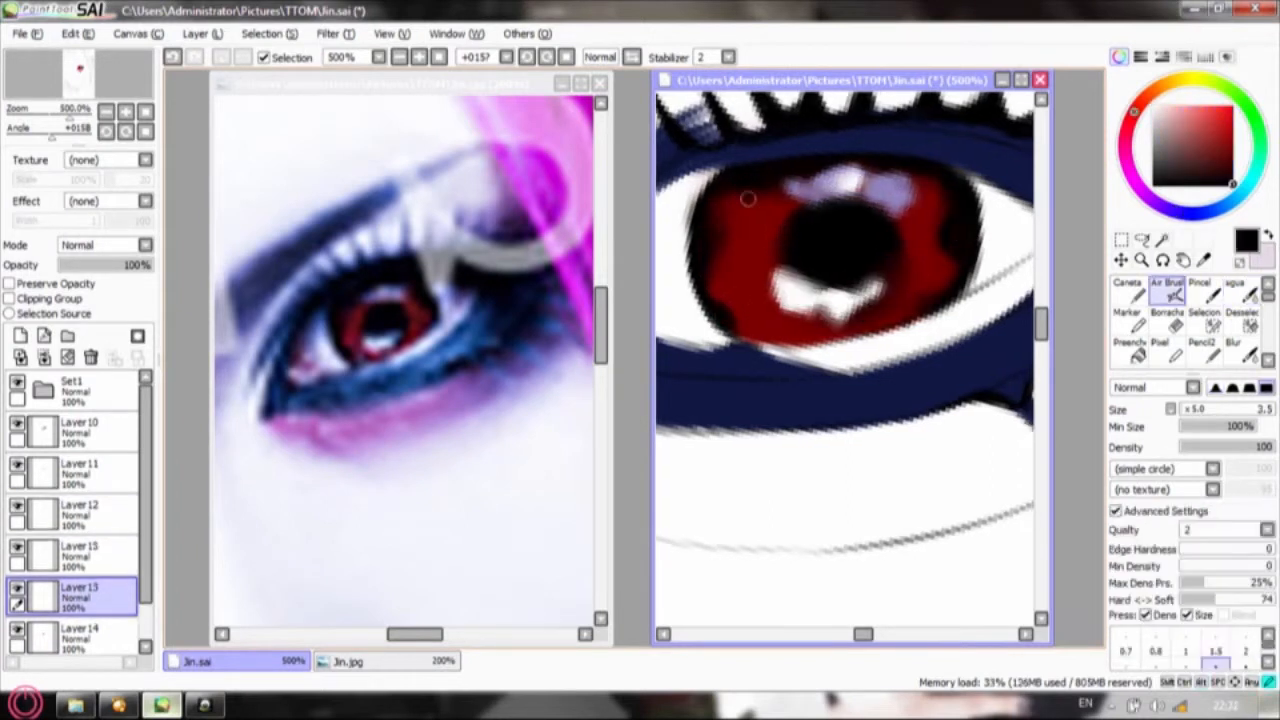
left_click(1240, 290)
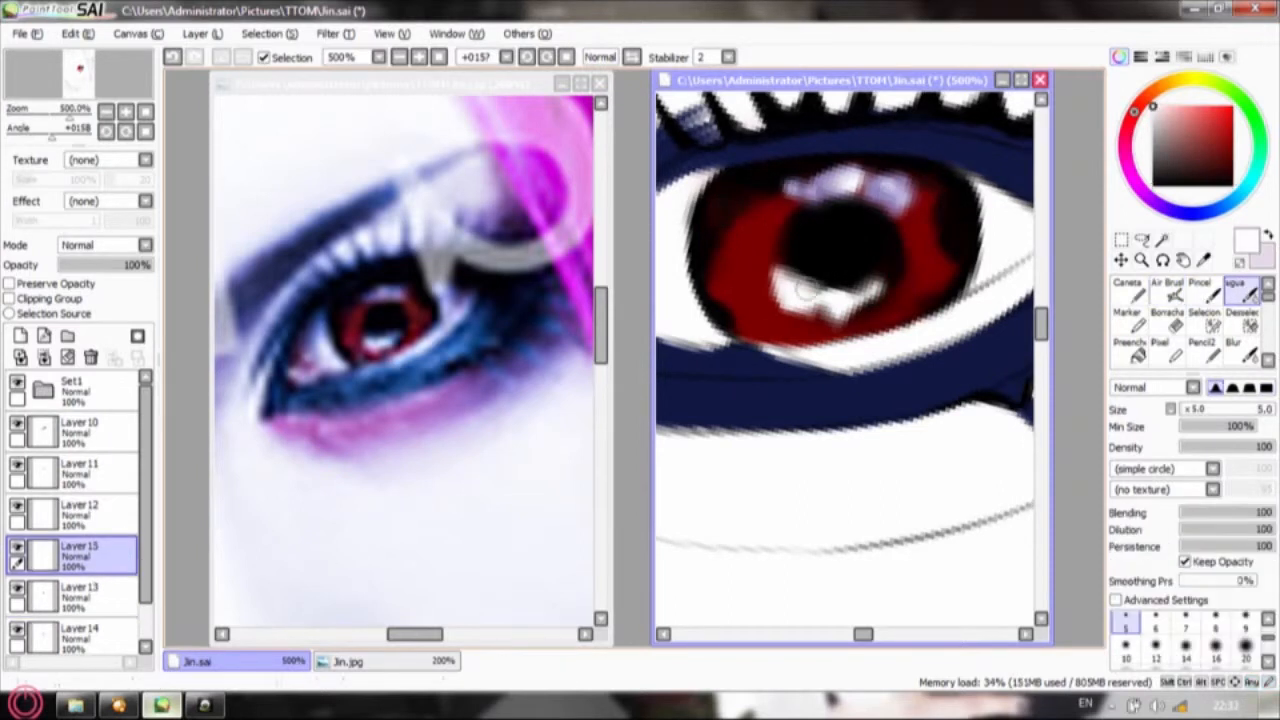
left_click(1175, 295)
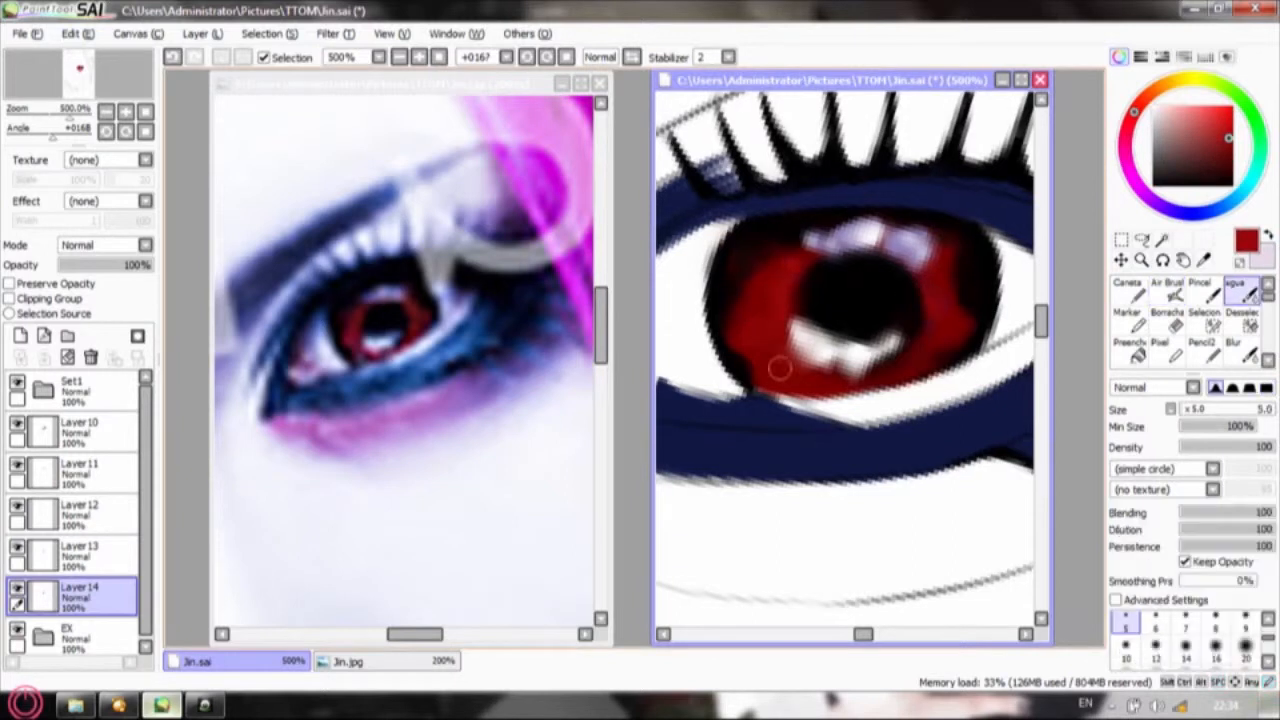
left_click(1167, 290)
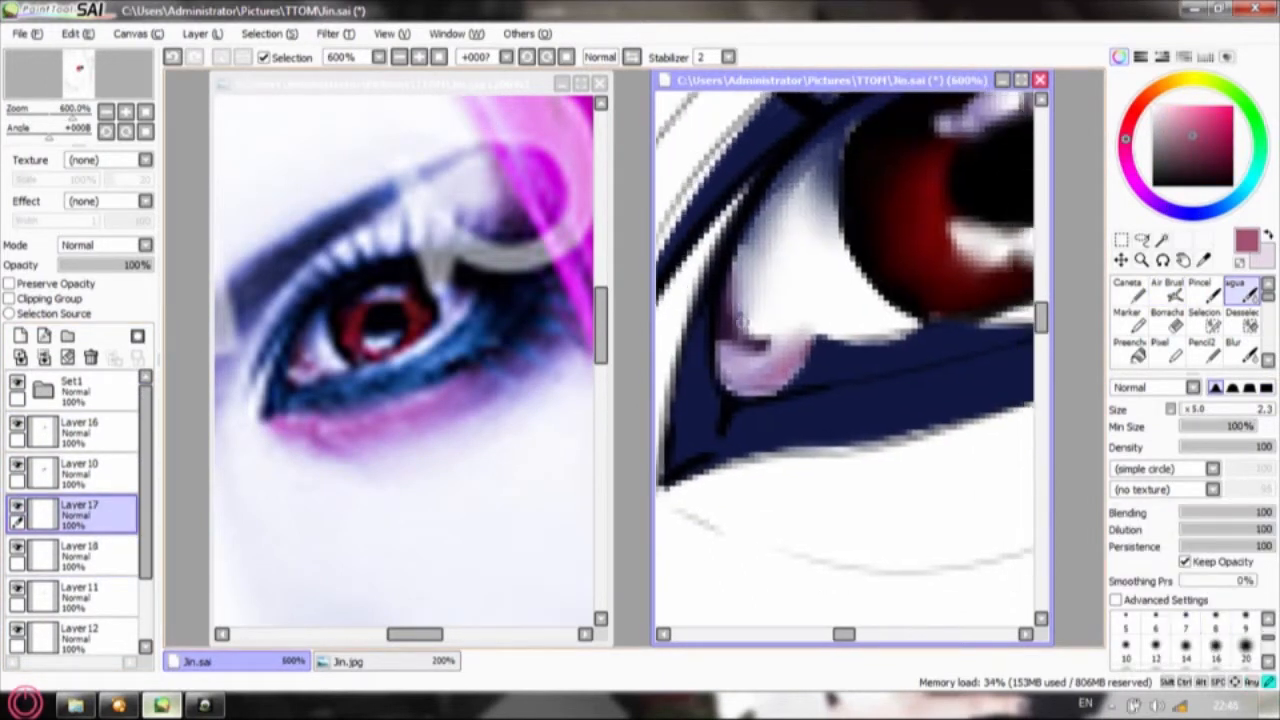
Paint and blend the tear duct at the eye's inner corner in muted pink
left_click(80, 470)
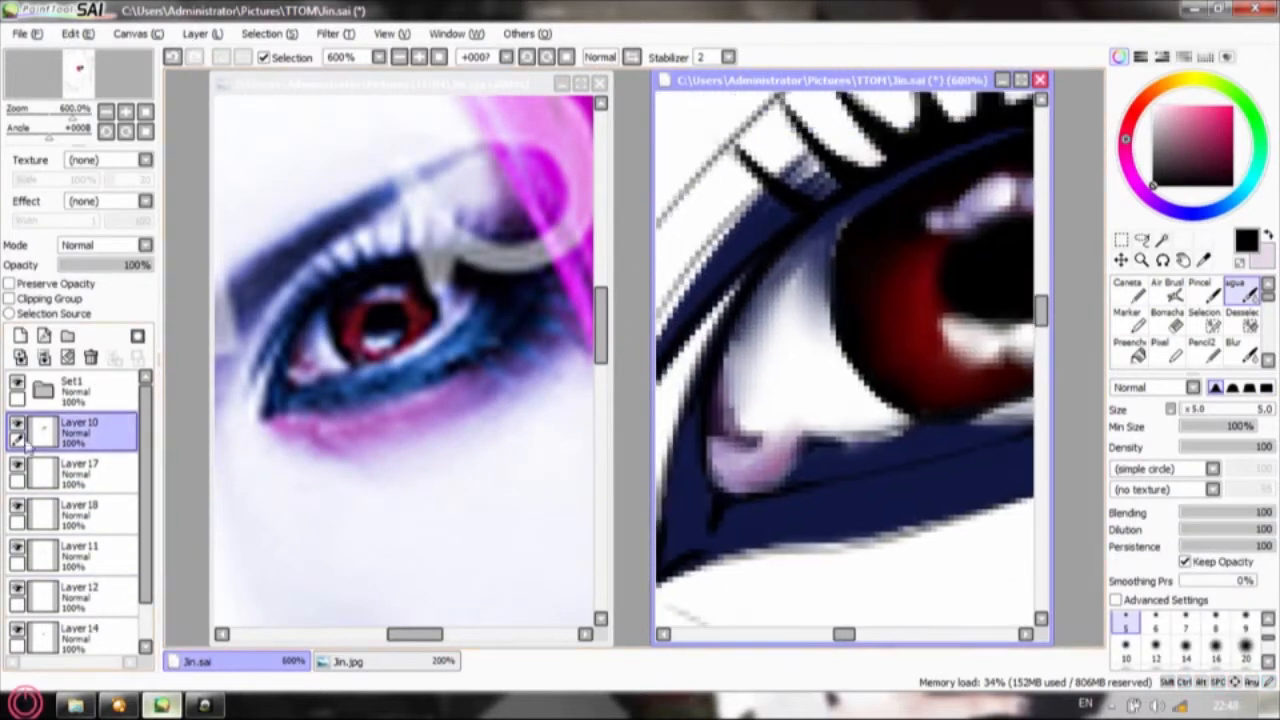
left_click(78, 595)
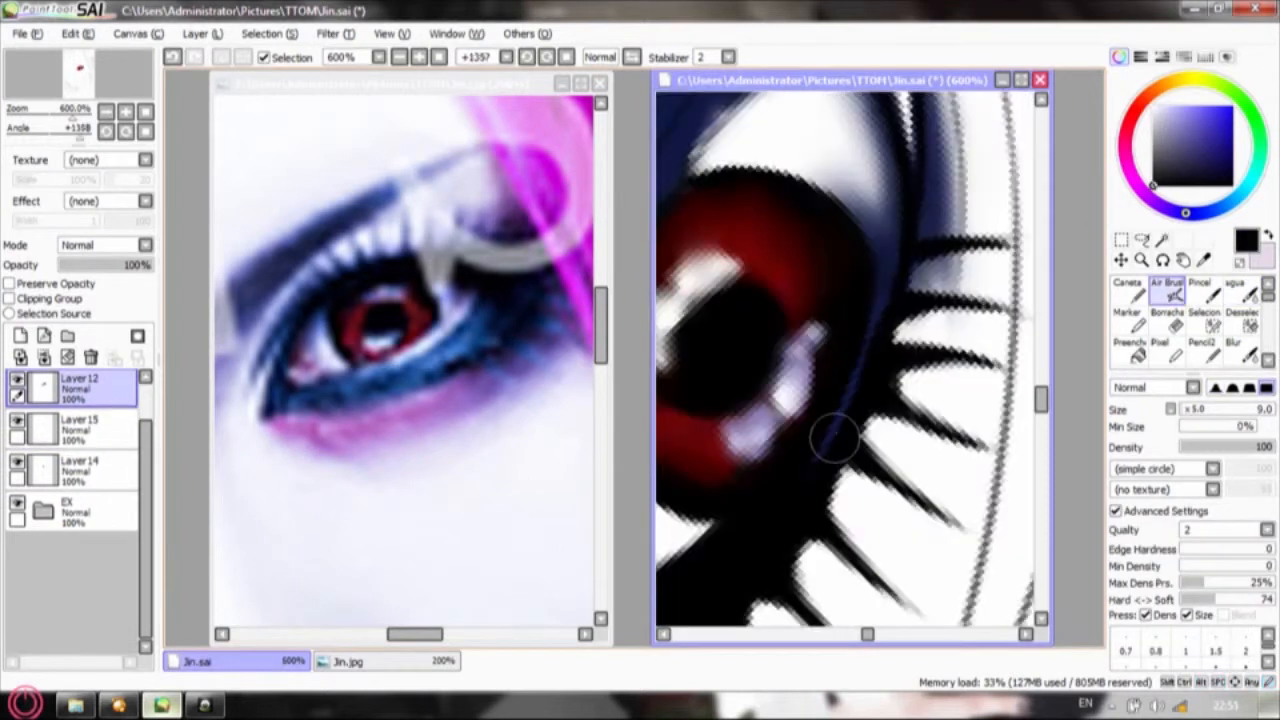
Stroke spiky black upper lashes and curving dark blue lower lashes on a new layer
left_click(1239, 290)
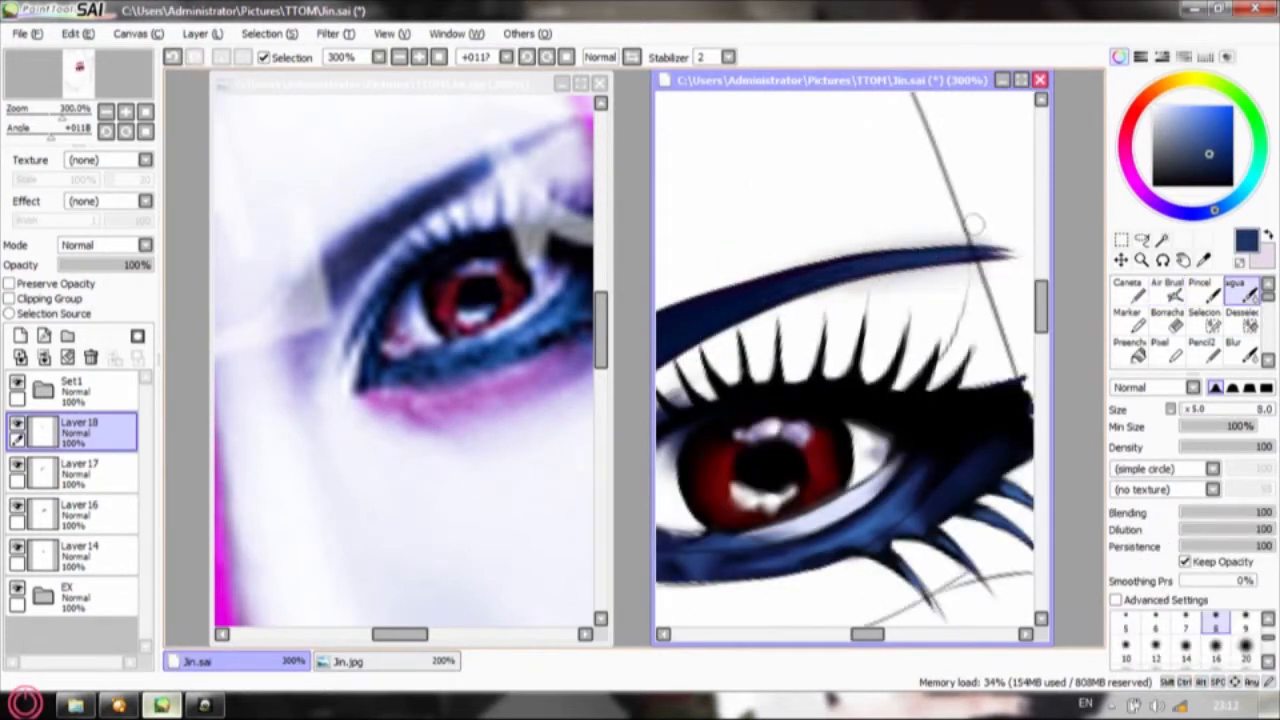
Airbrush a magenta glow beside the blue lower lashes on a lower layer
left_click(70, 473)
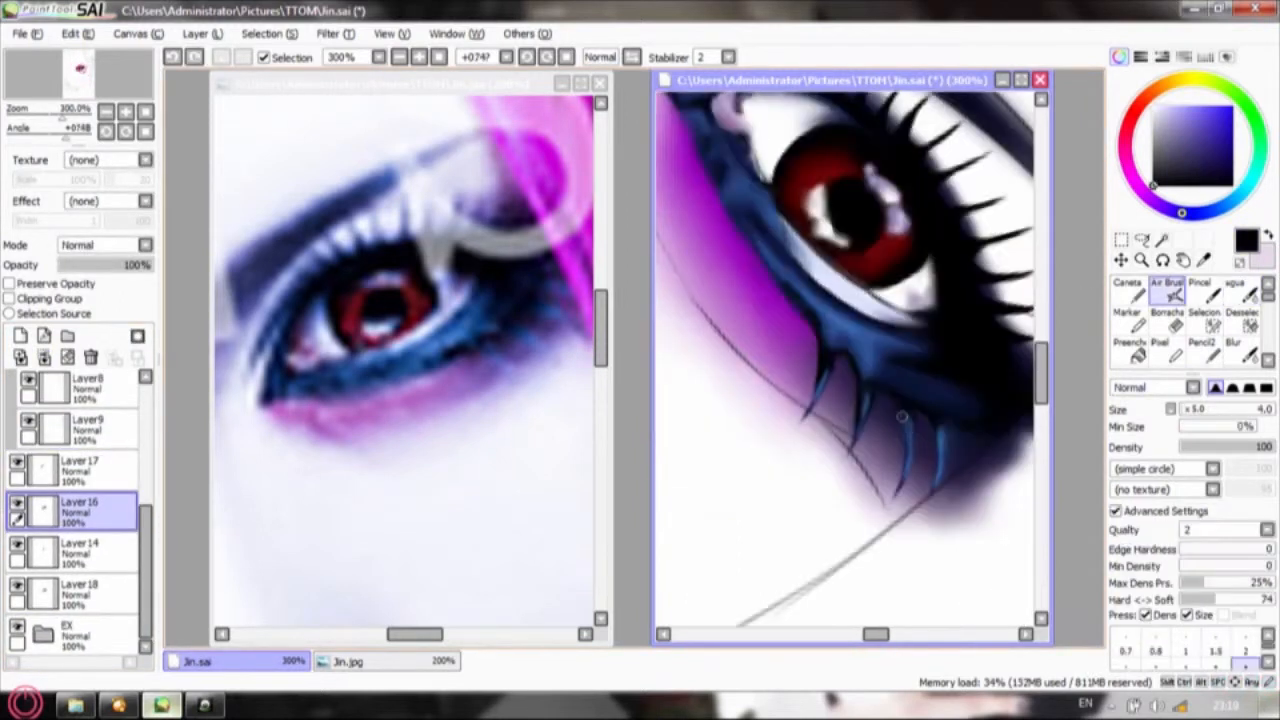
left_click(1242, 290)
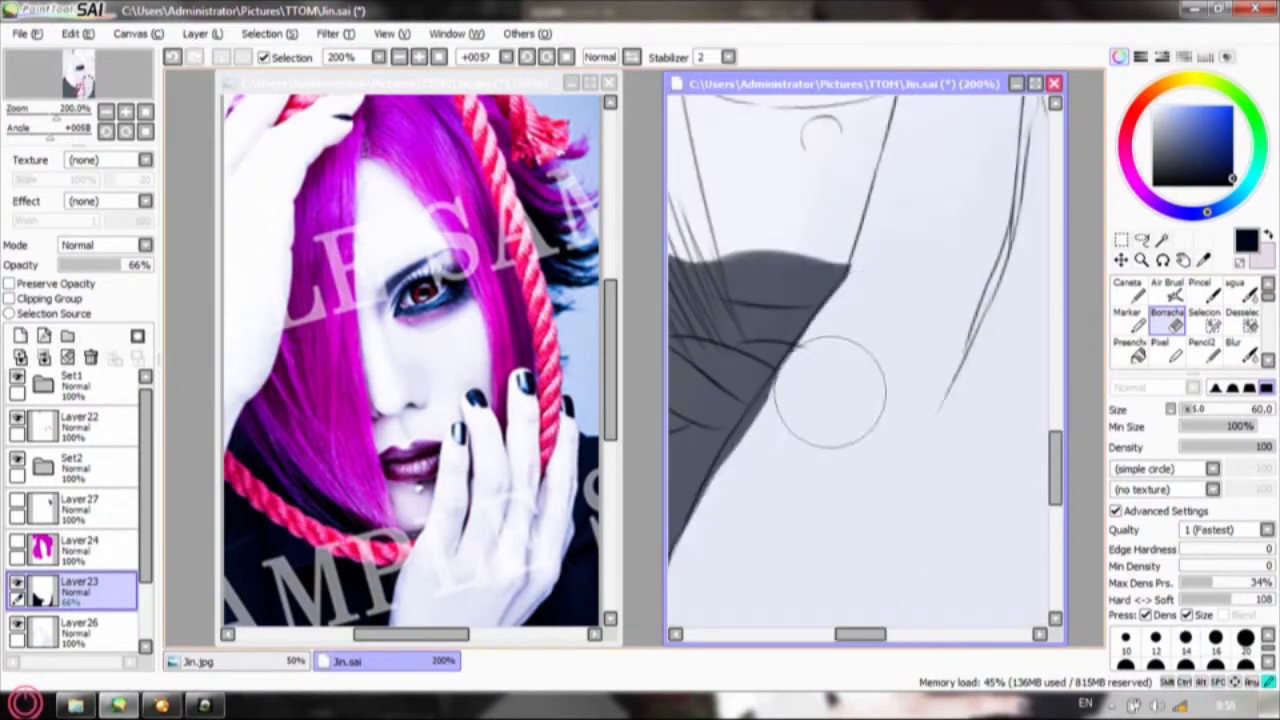
Fill the dark clothing below the neck on Layer23 and erase its ragged edges
left_click(1244, 288)
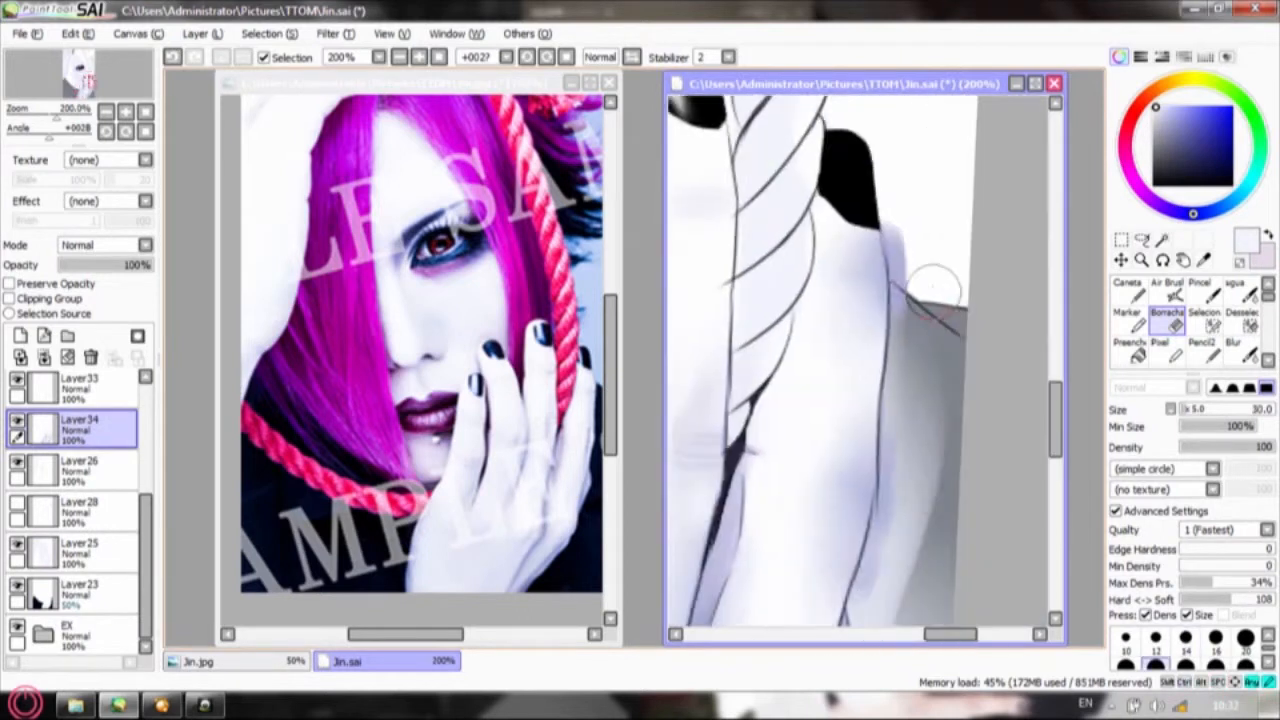
Brush grey skin shadows beside the rope lines and erase the excess paint
scroll("down", 3)
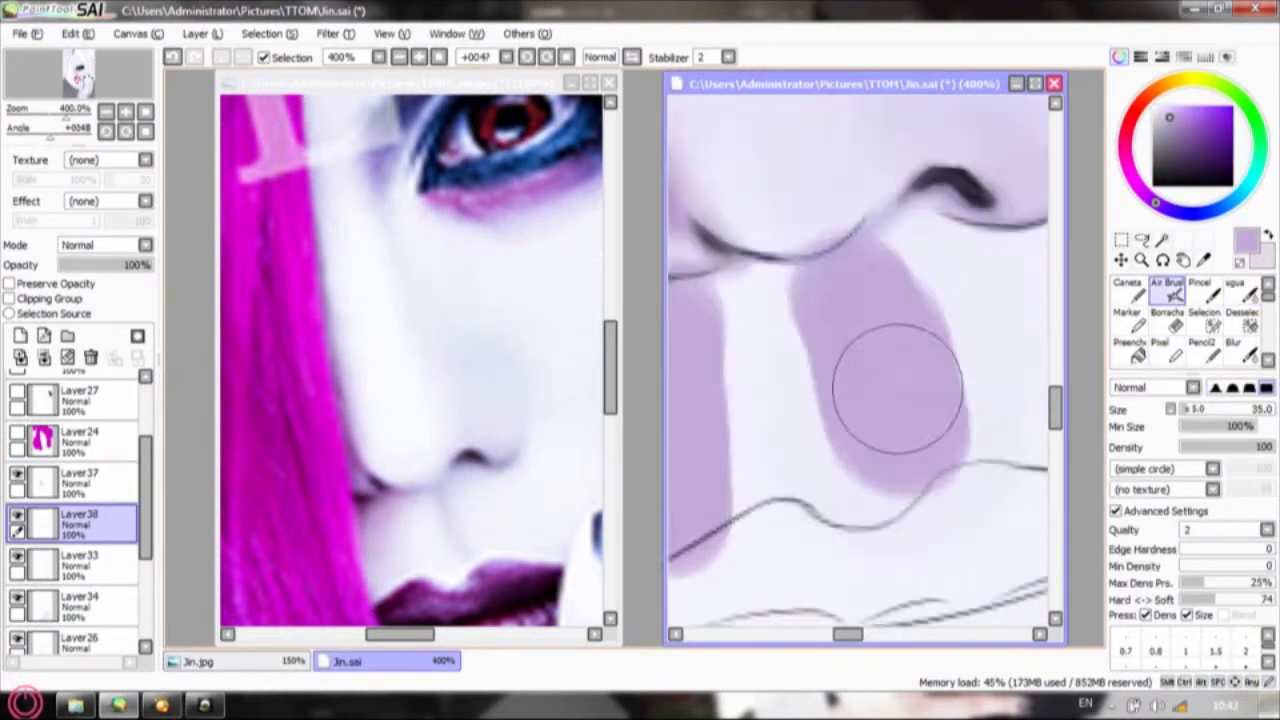
Airbrush lavender shadows around the nose and cheek at 400% zoom
left_click(1242, 290)
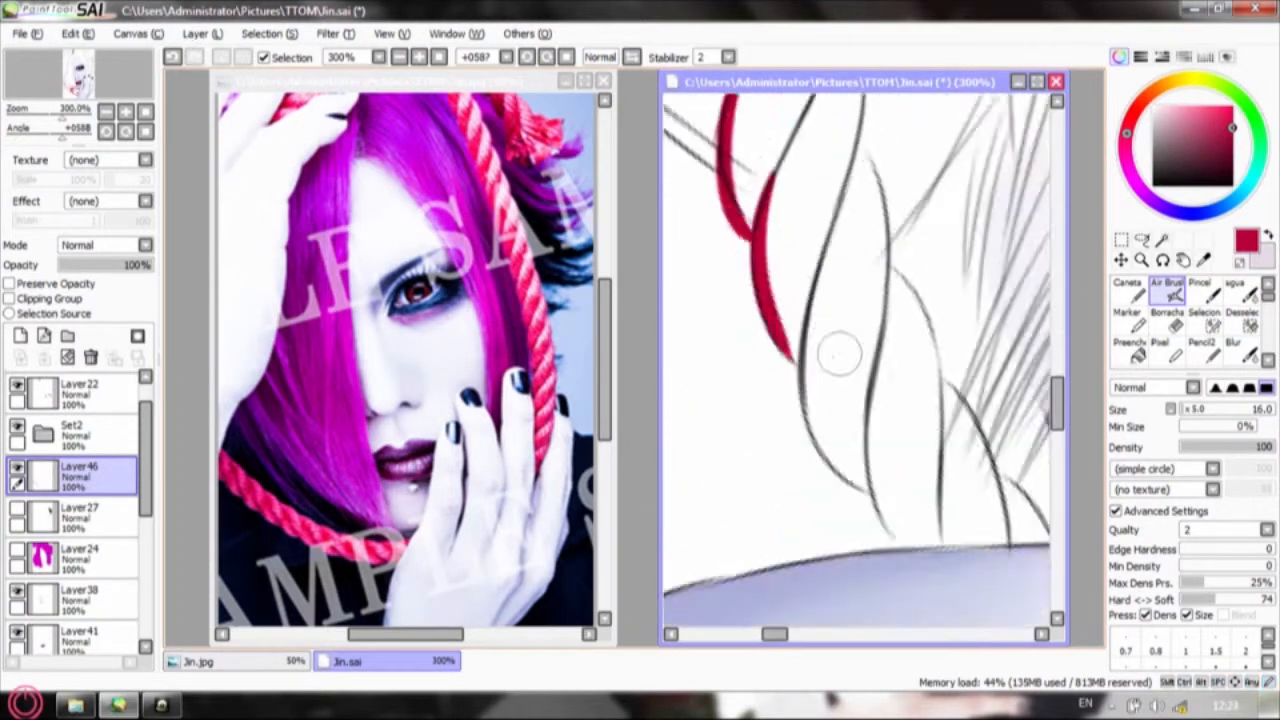
Airbrush red over the rope line art on Layer46
left_click(38, 34)
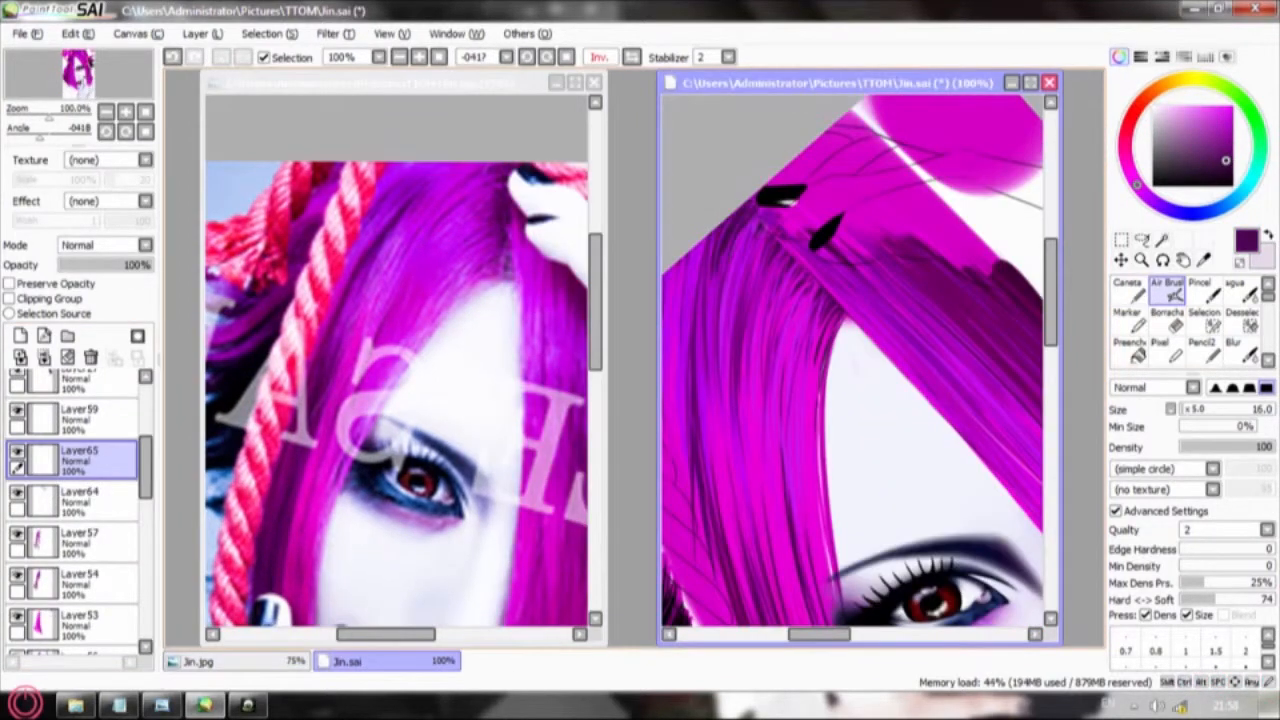
Airbrush magenta hair strands falling over the eye on new layers
left_click(1243, 290)
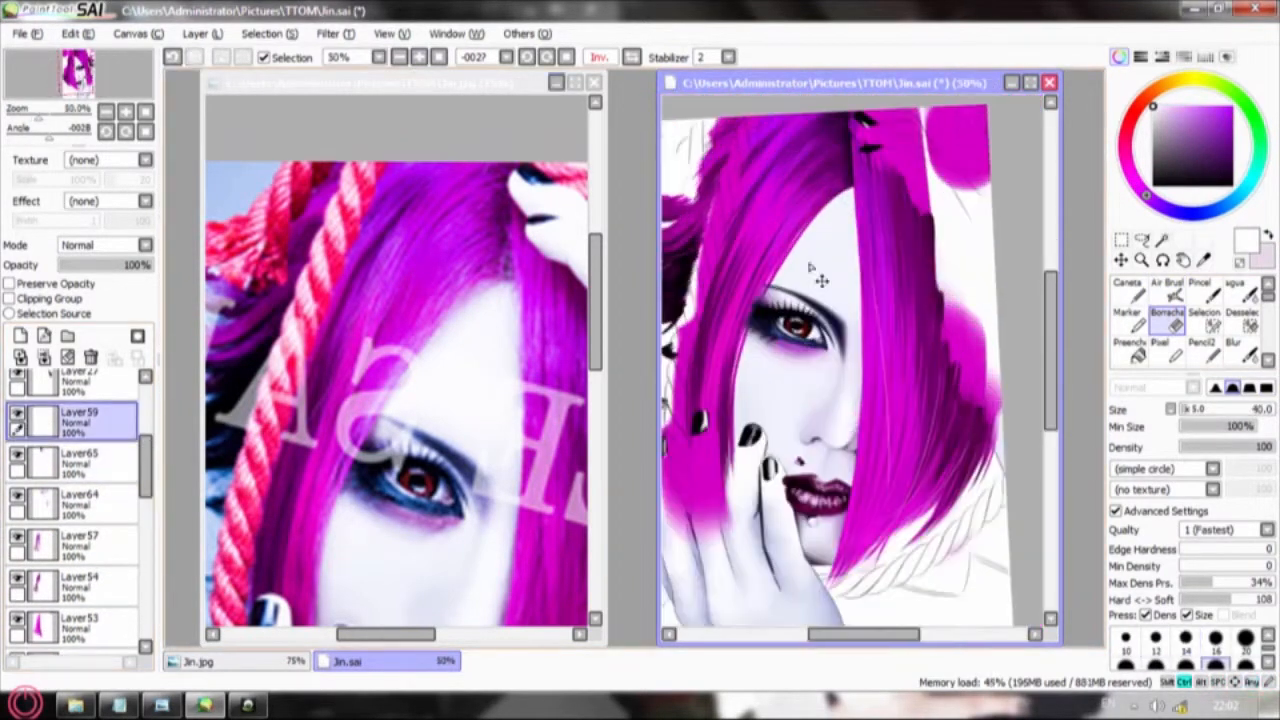
Erase stray paint, then blend the skin around the fingers and lips with the Water brush
left_click(1168, 288)
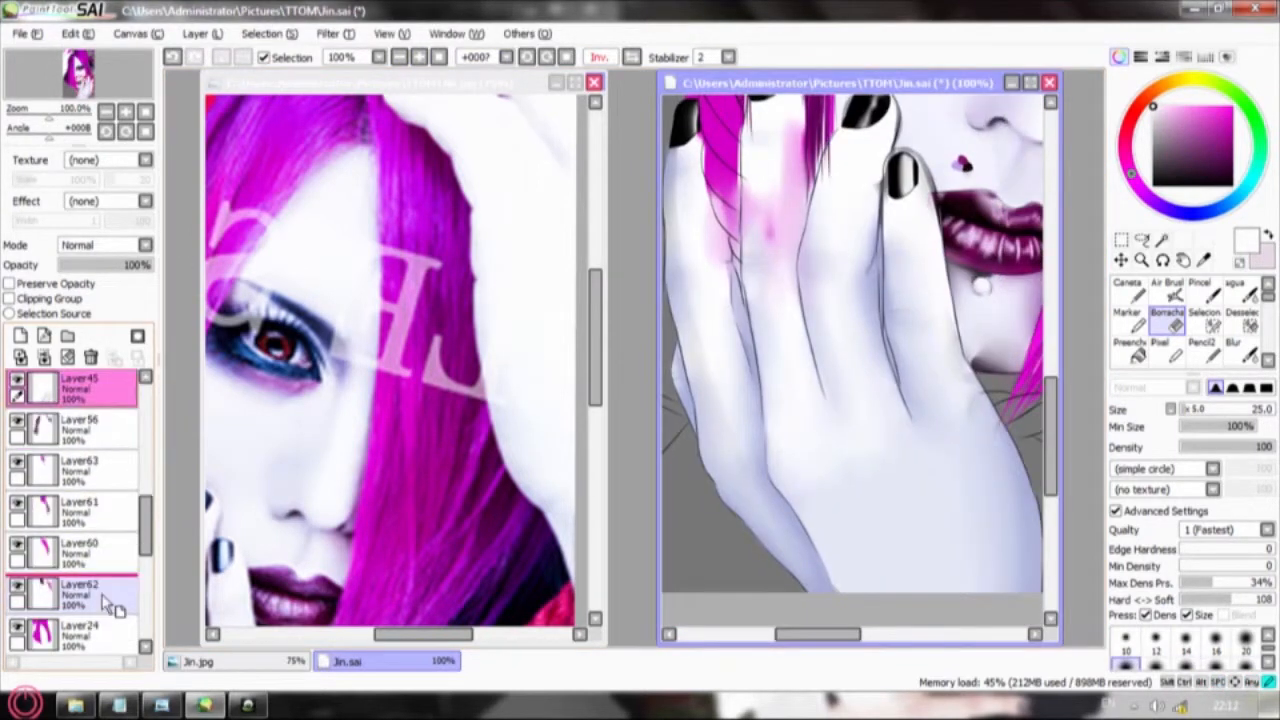
left_click(1243, 295)
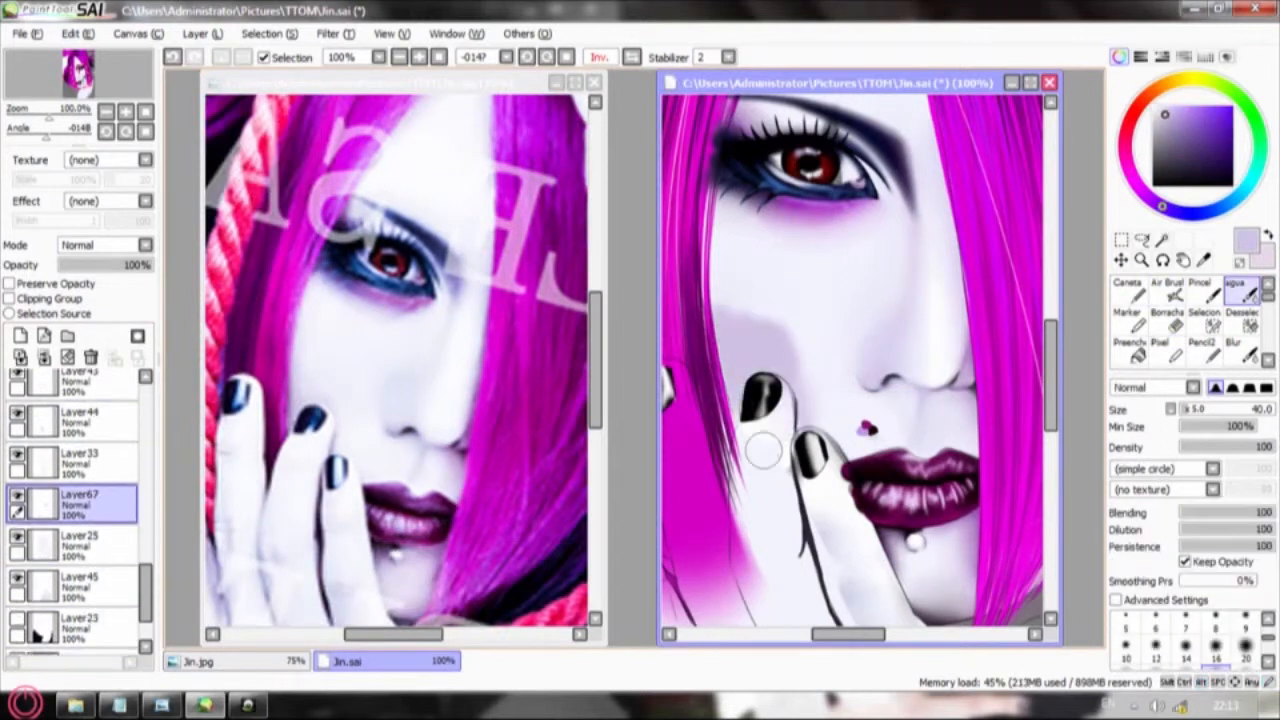